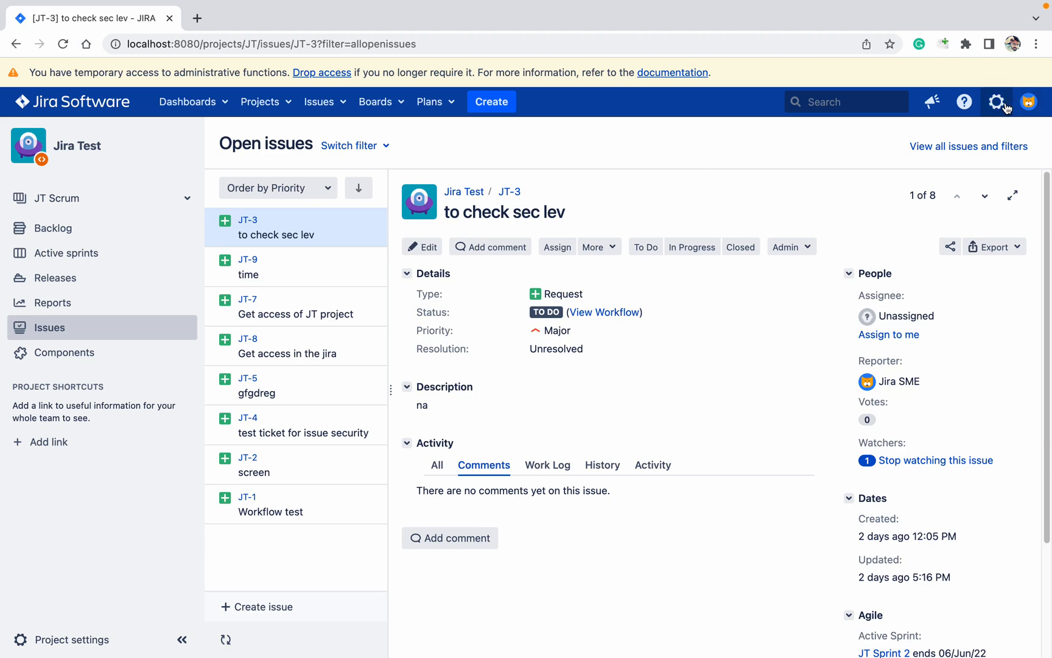
Navigate from the administration gear through System to the Password Policy page
{"action": "left_click", "coordinate": [997, 101]}
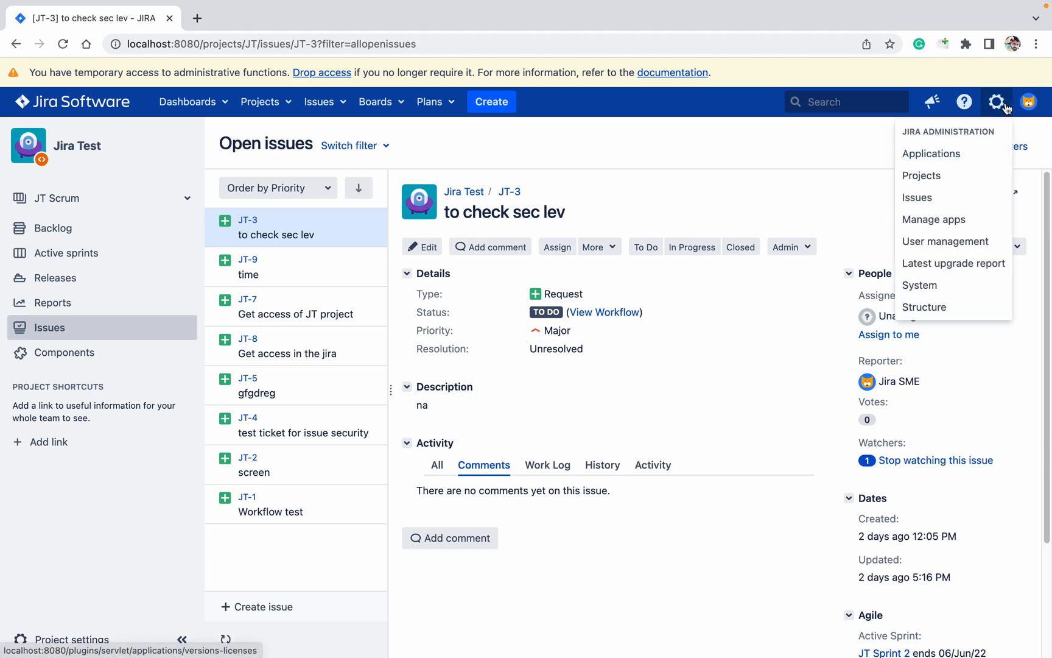
{"action": "left_click", "coordinate": [681, 142]}
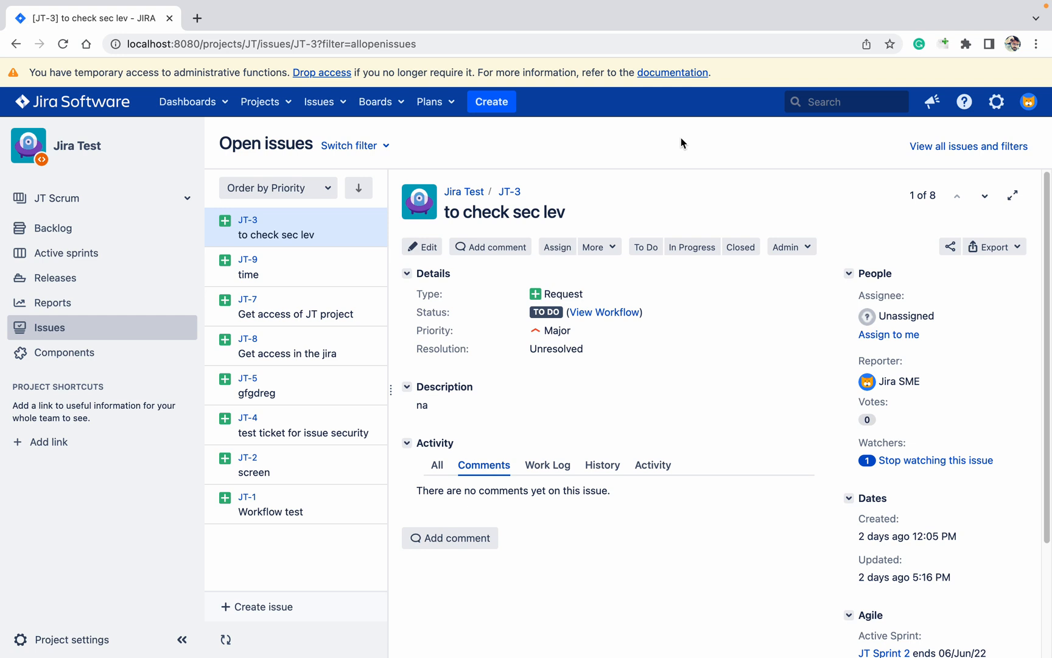
{"action": "mouse_move", "coordinate": [733, 108]}
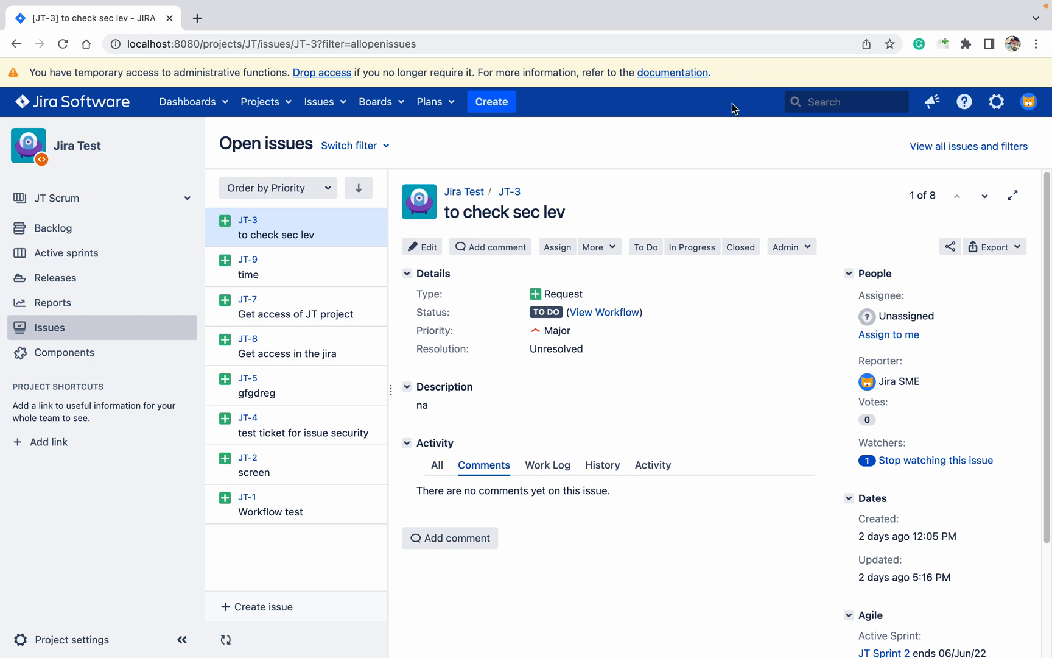
{"action": "mouse_move", "coordinate": [996, 102]}
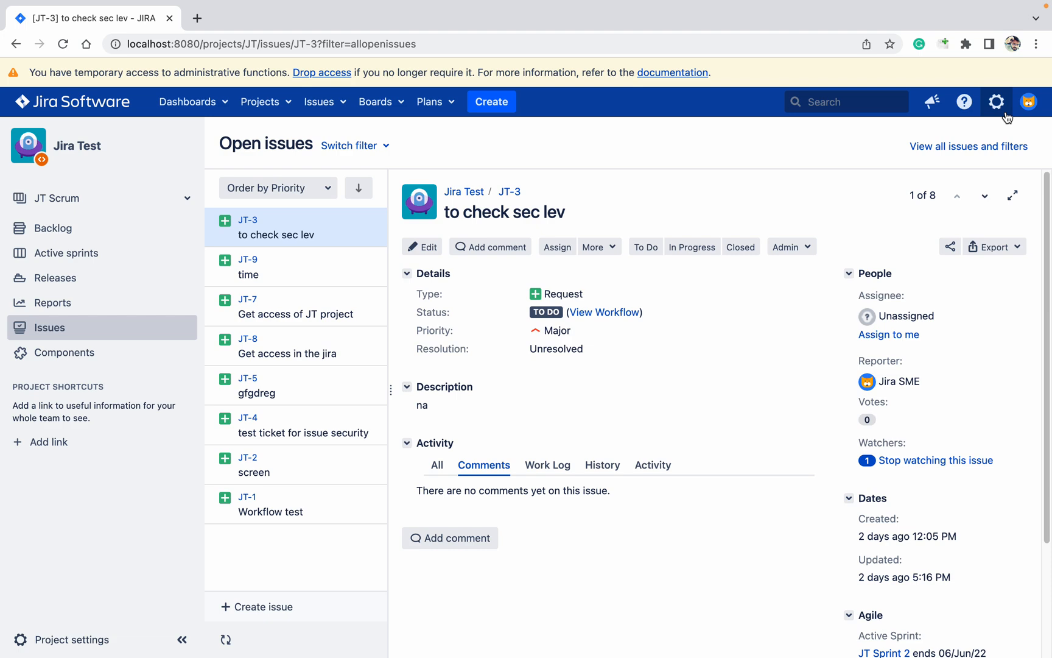
{"action": "left_click", "coordinate": [996, 101]}
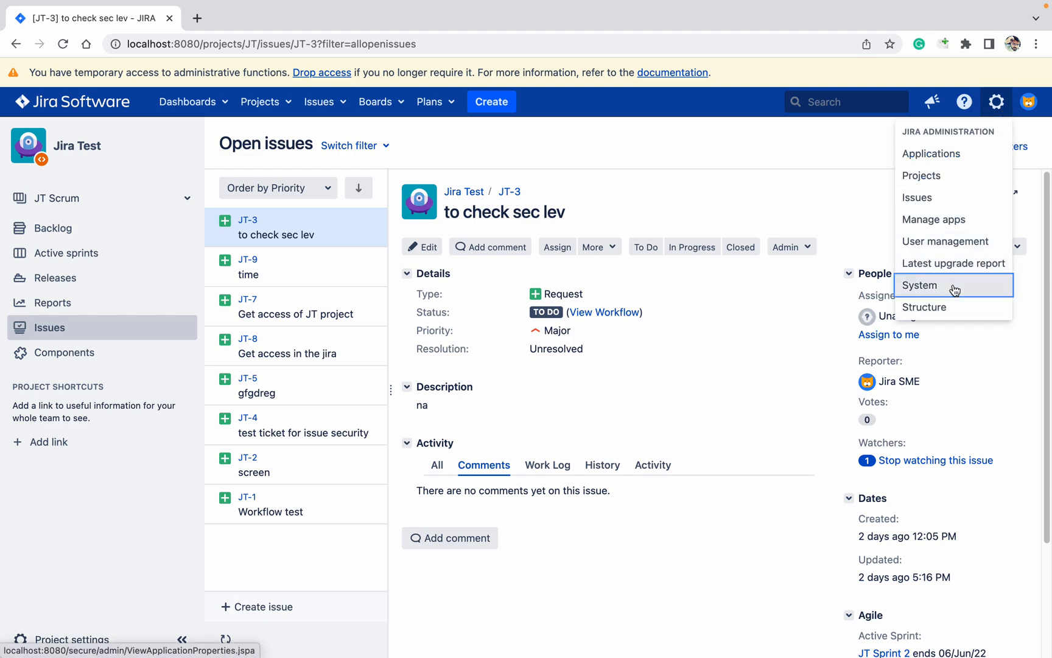
{"action": "left_click", "coordinate": [919, 285]}
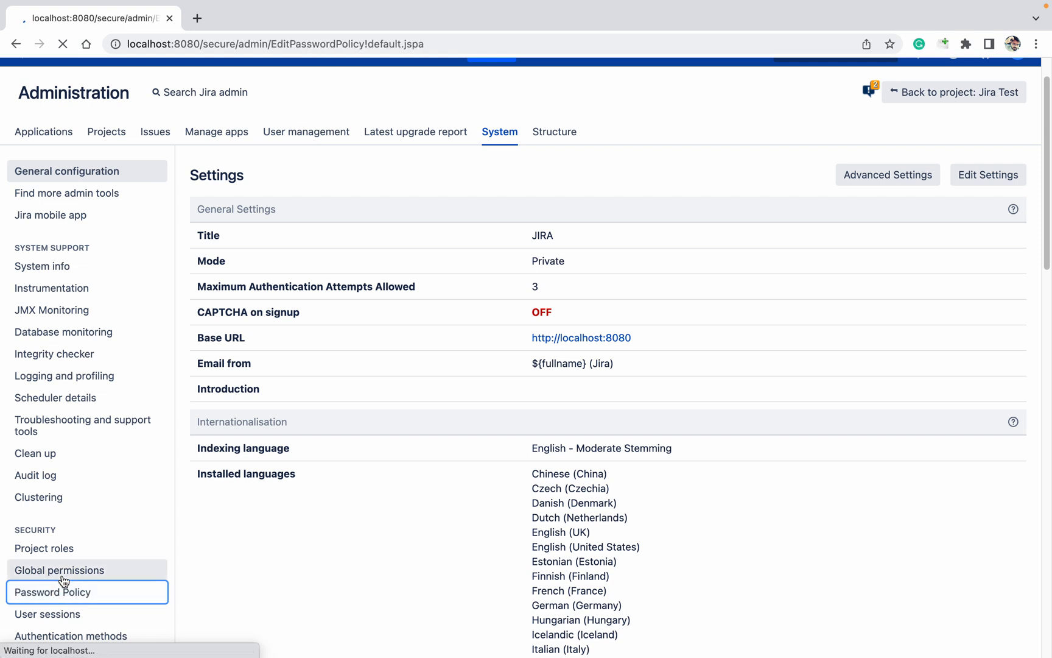
{"action": "left_click", "coordinate": [52, 591]}
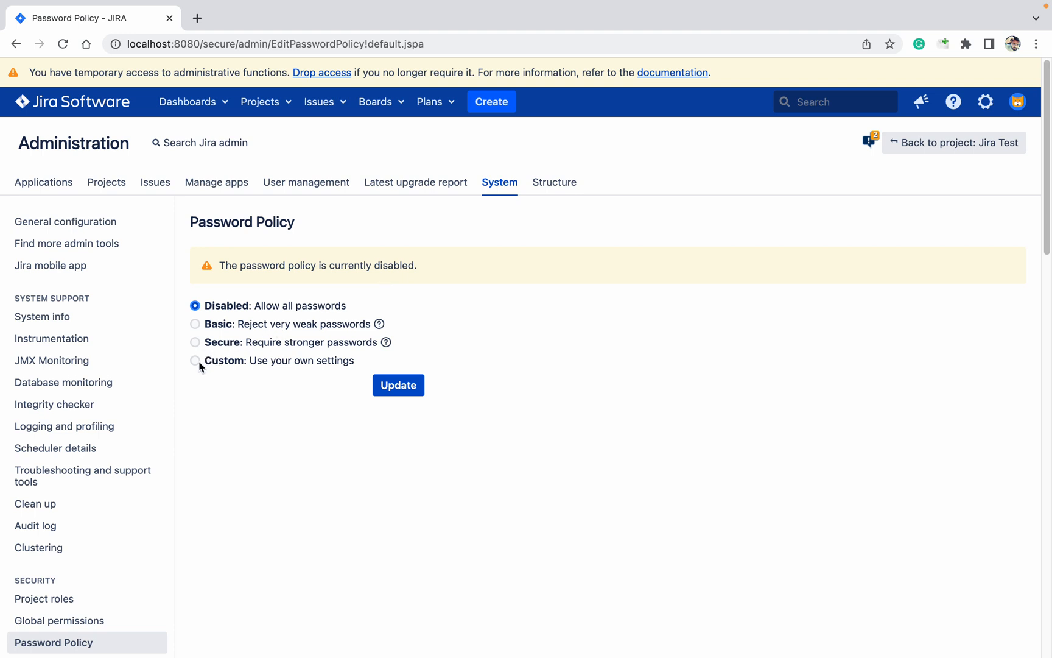
Choose the Custom password policy and clear the Minimum Length field for editing
{"action": "left_click", "coordinate": [195, 324]}
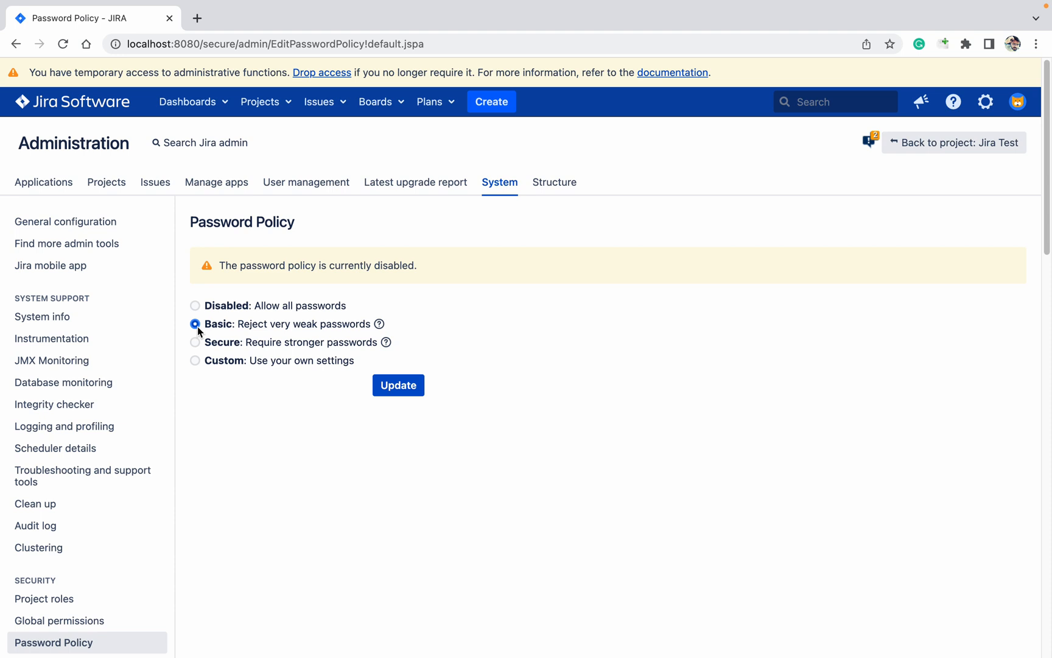
{"action": "left_click", "coordinate": [195, 341]}
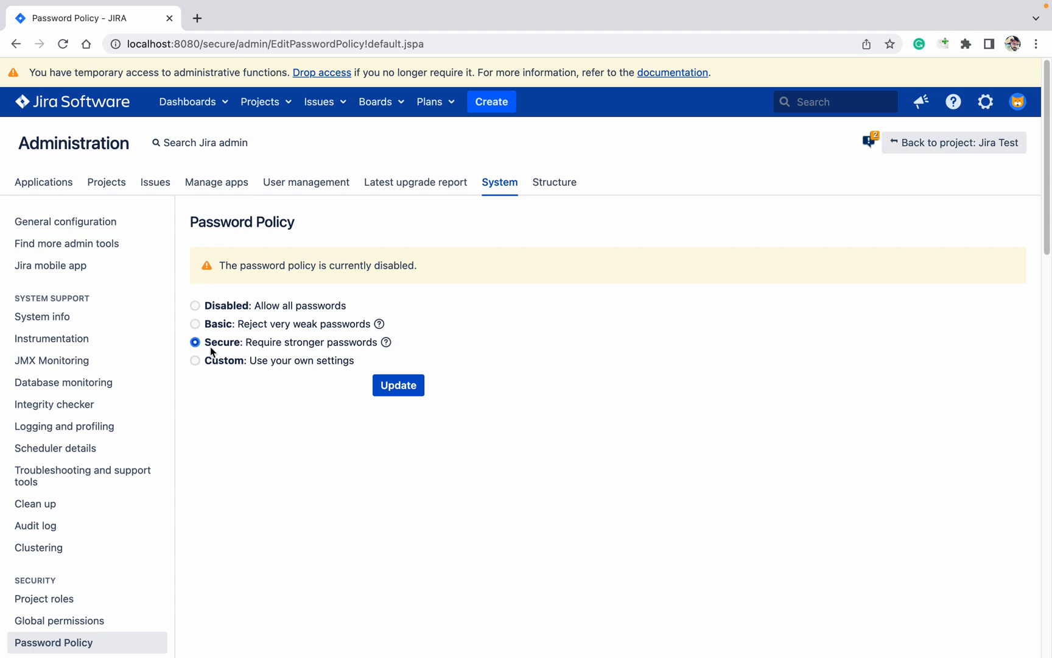
{"action": "left_click", "coordinate": [195, 360]}
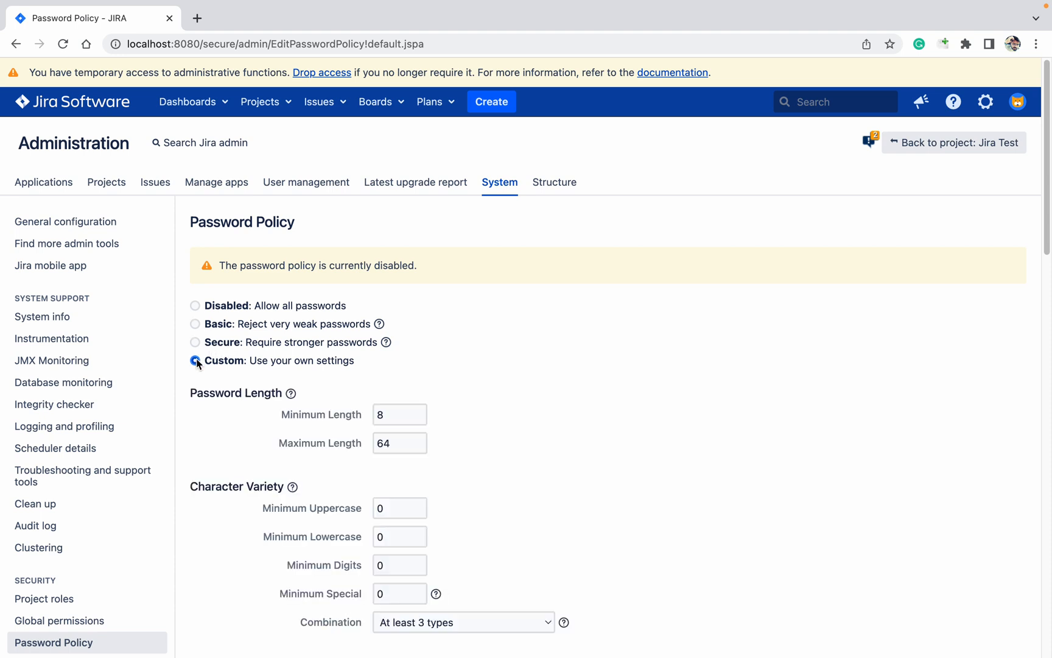
{"action": "left_click", "coordinate": [195, 360]}
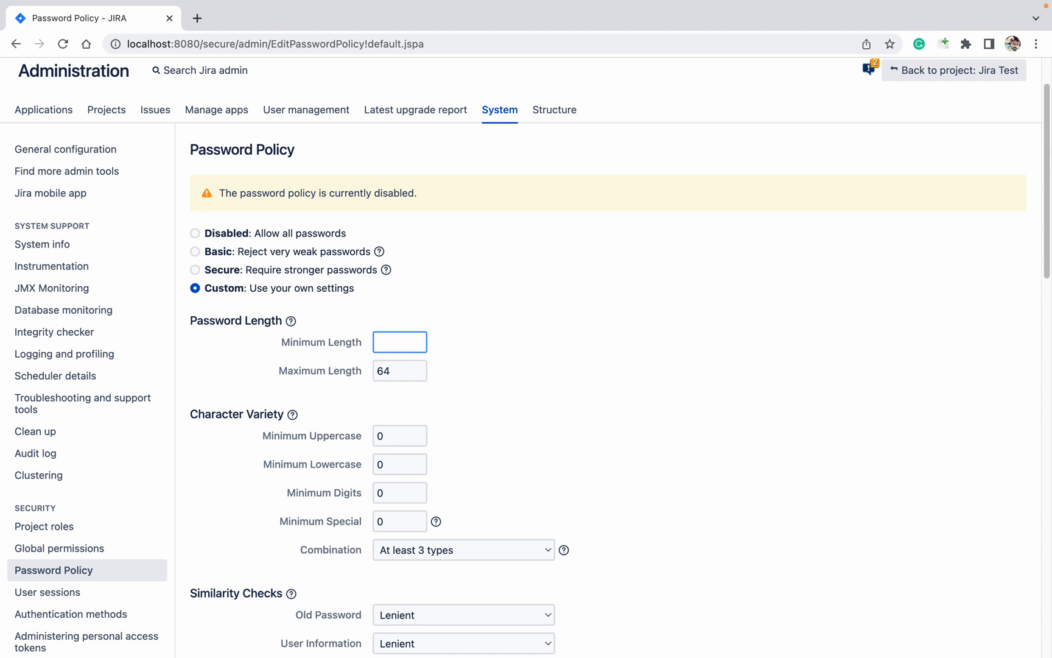
Enter minimum length 15 and character counts of 1 for the custom policy
{"action": "type", "text": "15"}
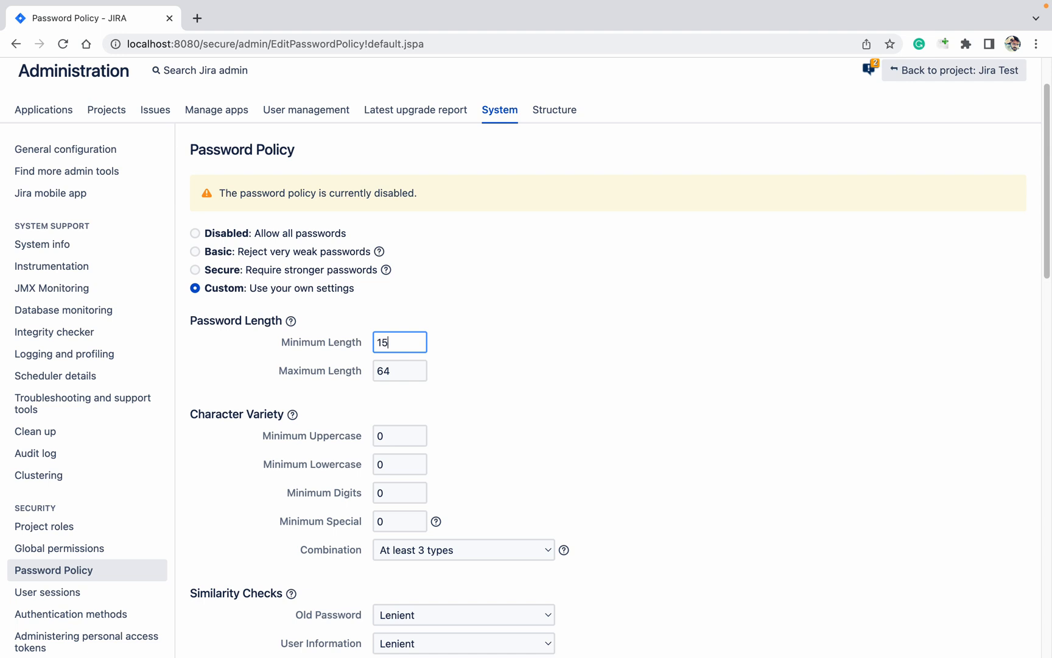
{"action": "left_click", "coordinate": [400, 370]}
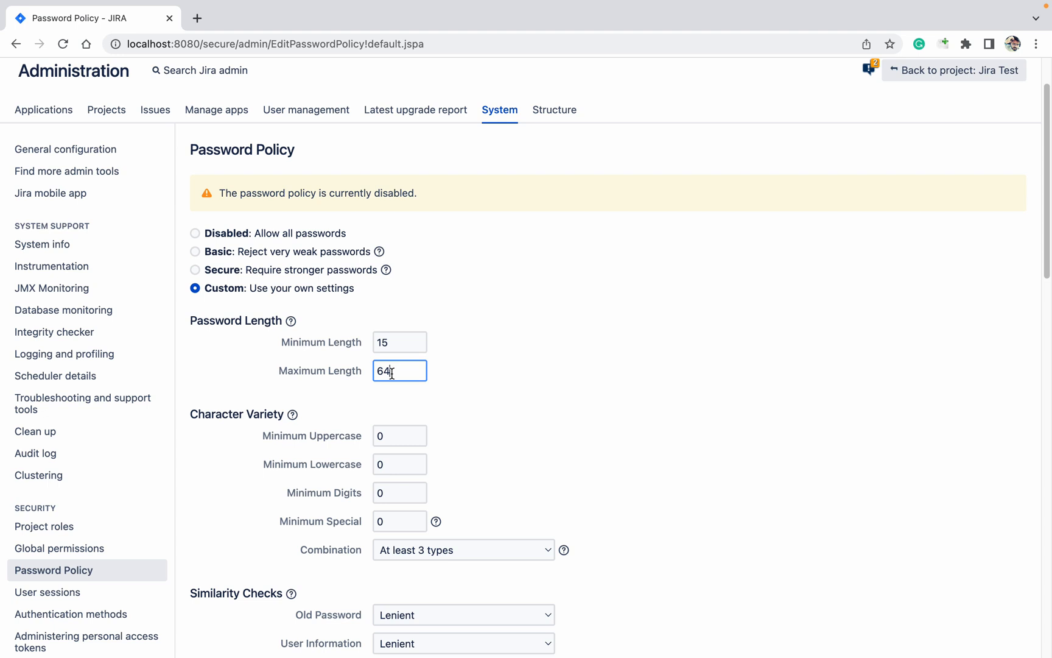
{"action": "mouse_move", "coordinate": [432, 445]}
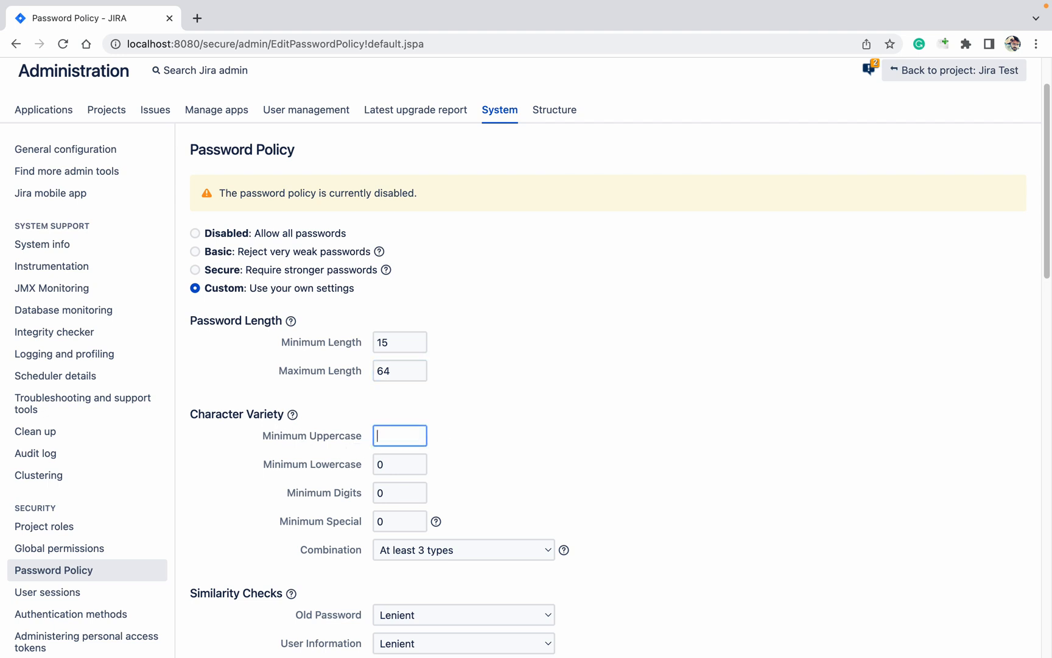
{"action": "type", "text": "1"}
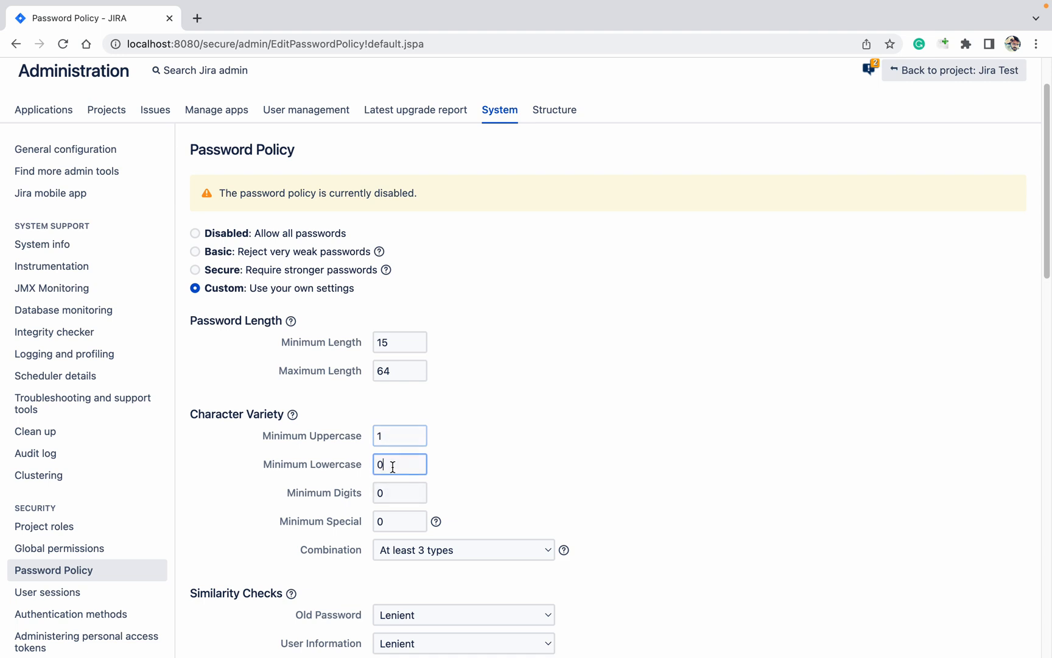
{"action": "type", "text": "1"}
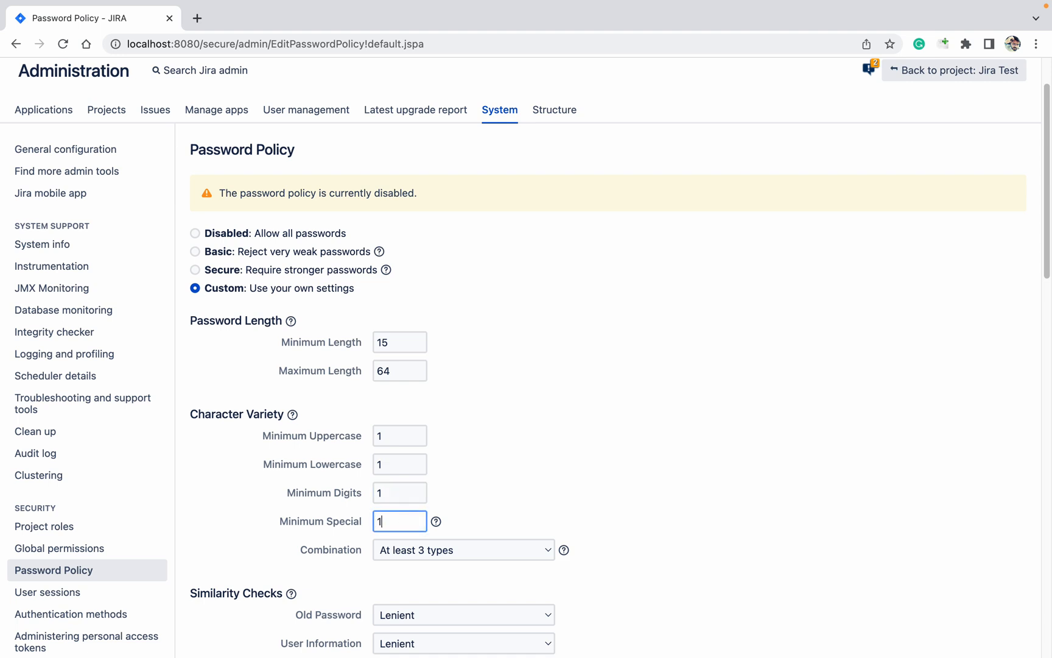
Set the required character combination to All 4 types
{"action": "left_click", "coordinate": [463, 549]}
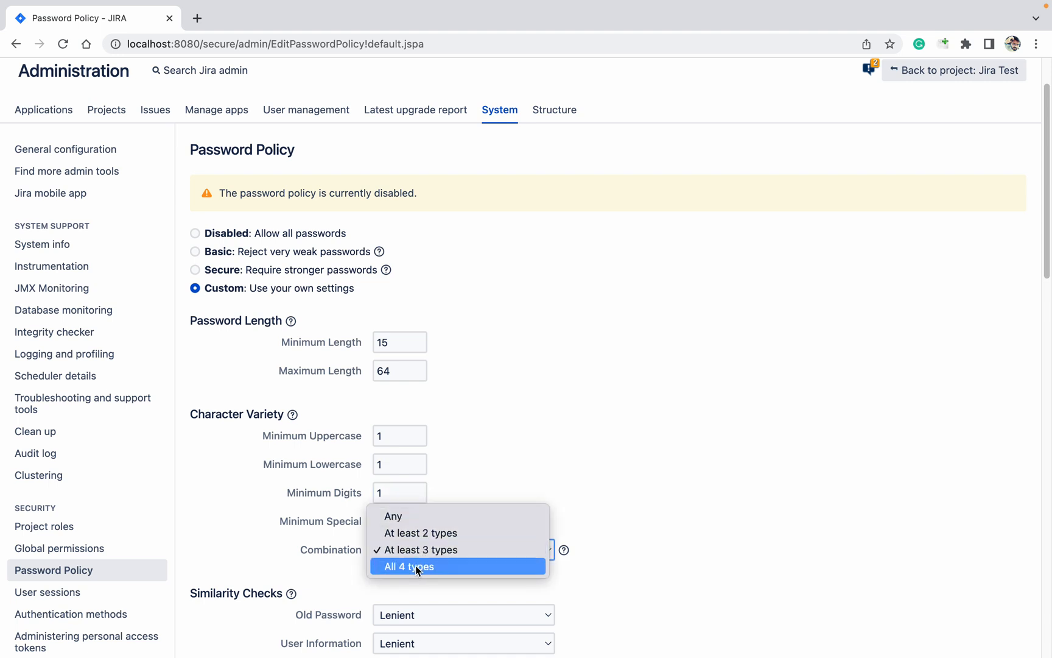
{"action": "left_click", "coordinate": [408, 567]}
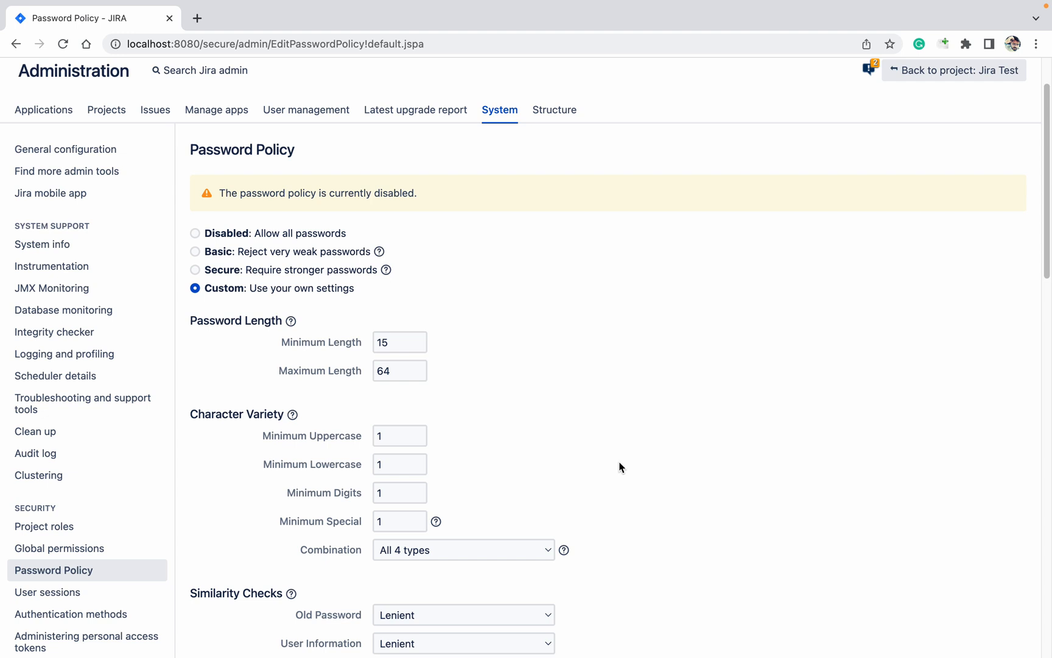
Review the password similarity level and save the custom policy with Update
{"action": "scroll", "scroll_direction": "down", "scroll_amount": 3}
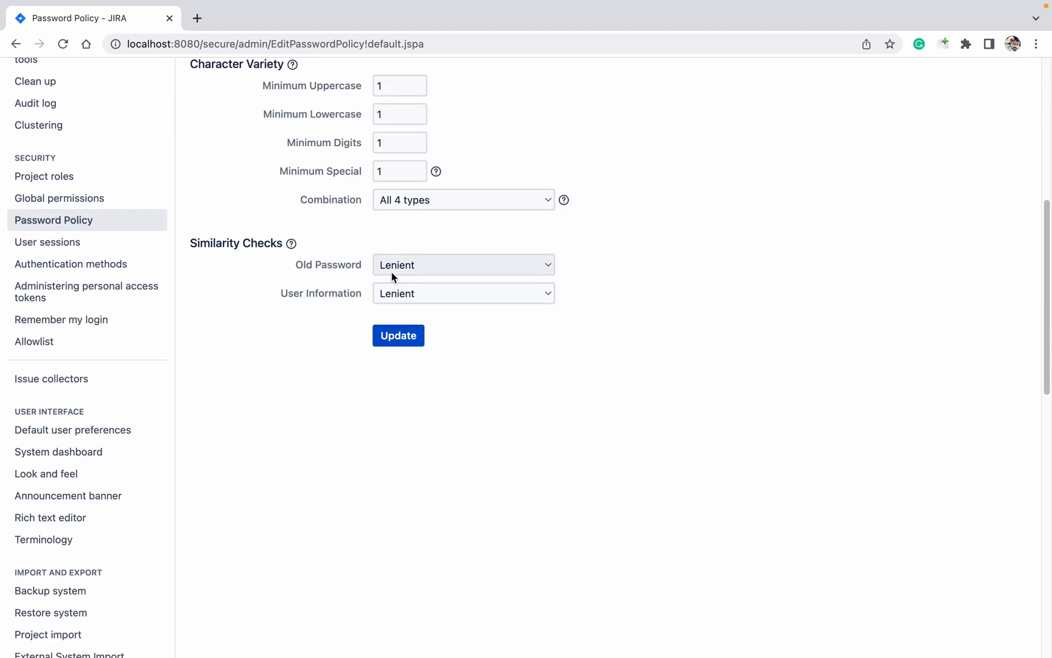
{"action": "left_click", "coordinate": [463, 265]}
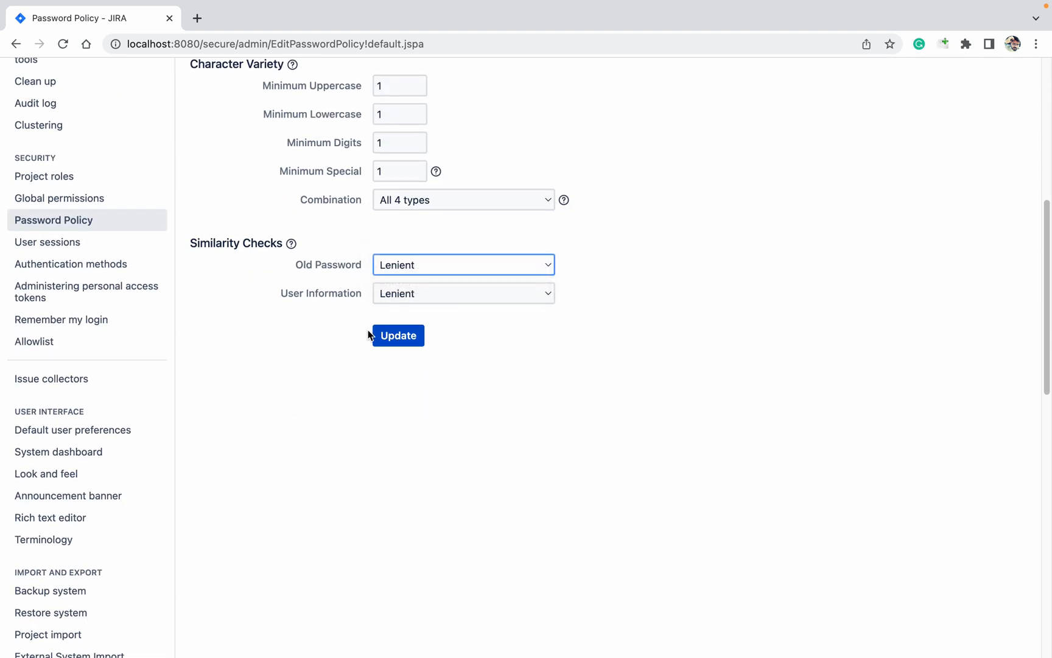
{"action": "left_click", "coordinate": [398, 335]}
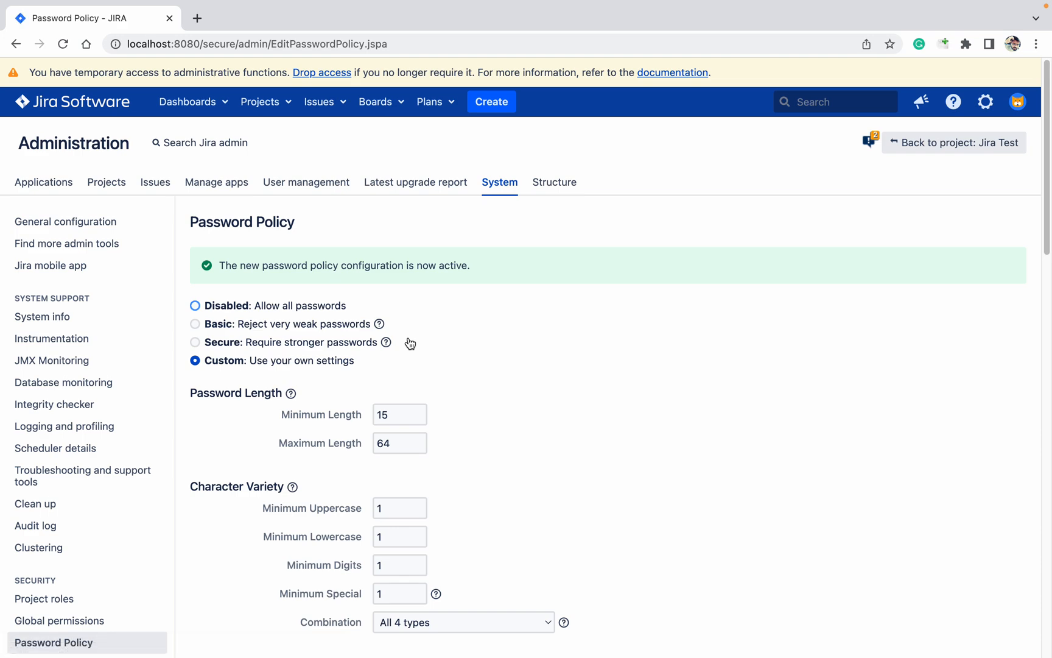
{"action": "mouse_move", "coordinate": [448, 280]}
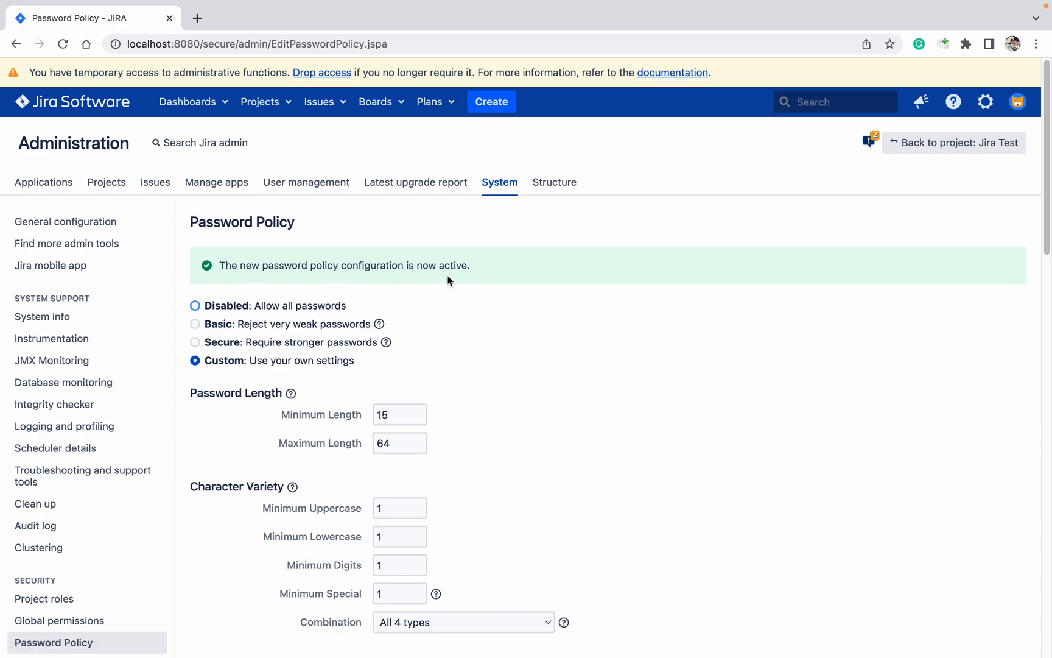
{"action": "scroll", "scroll_direction": "down", "scroll_amount": 3}
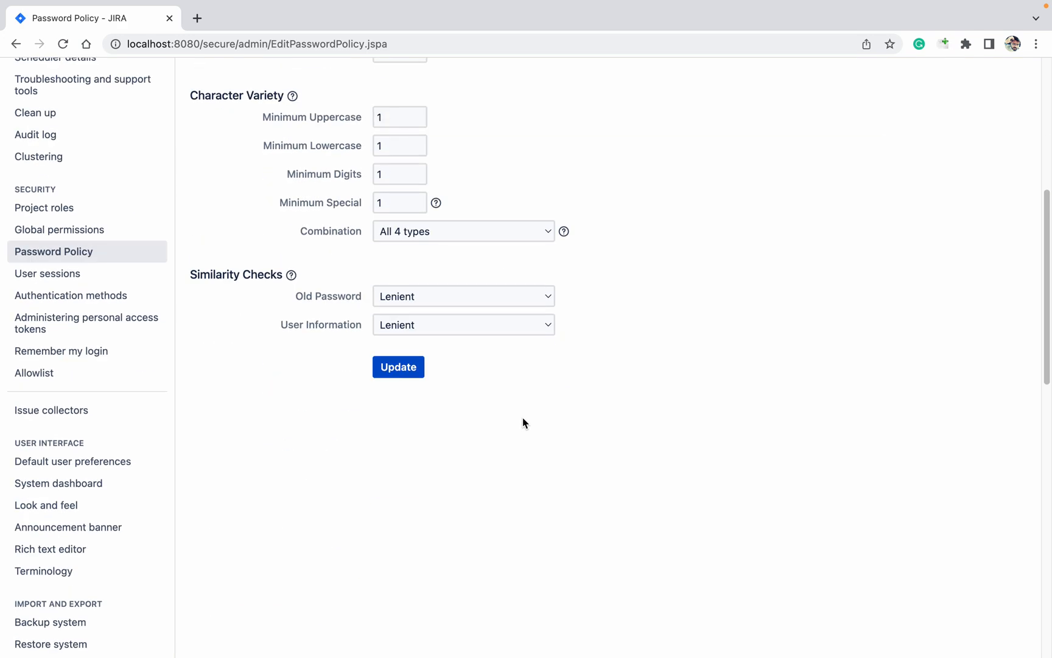
{"action": "left_click", "coordinate": [397, 366]}
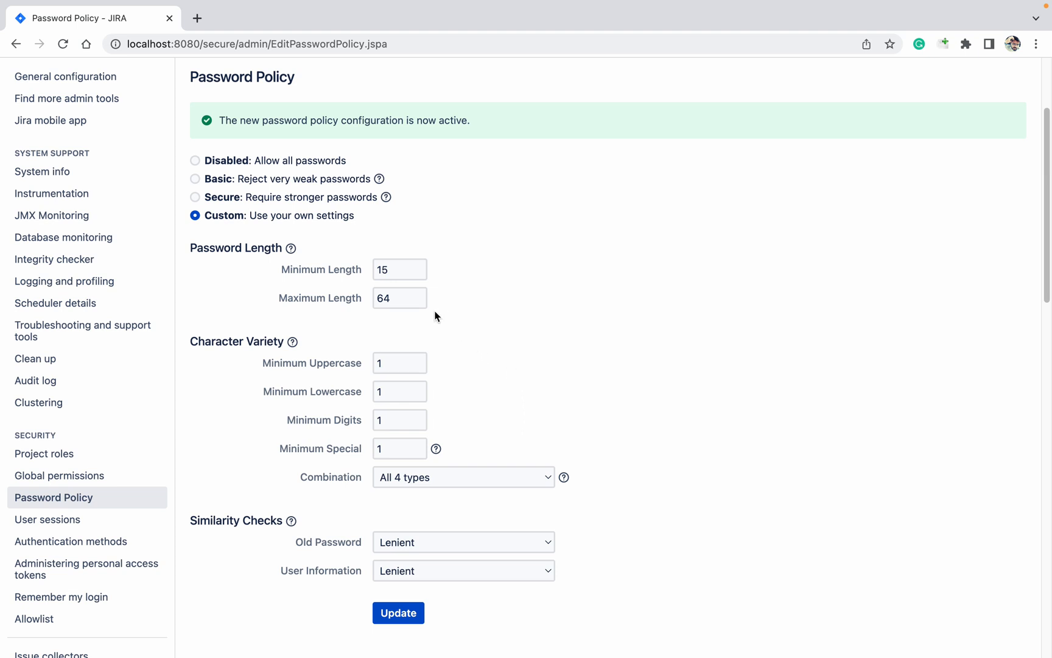
{"action": "mouse_move", "coordinate": [508, 280]}
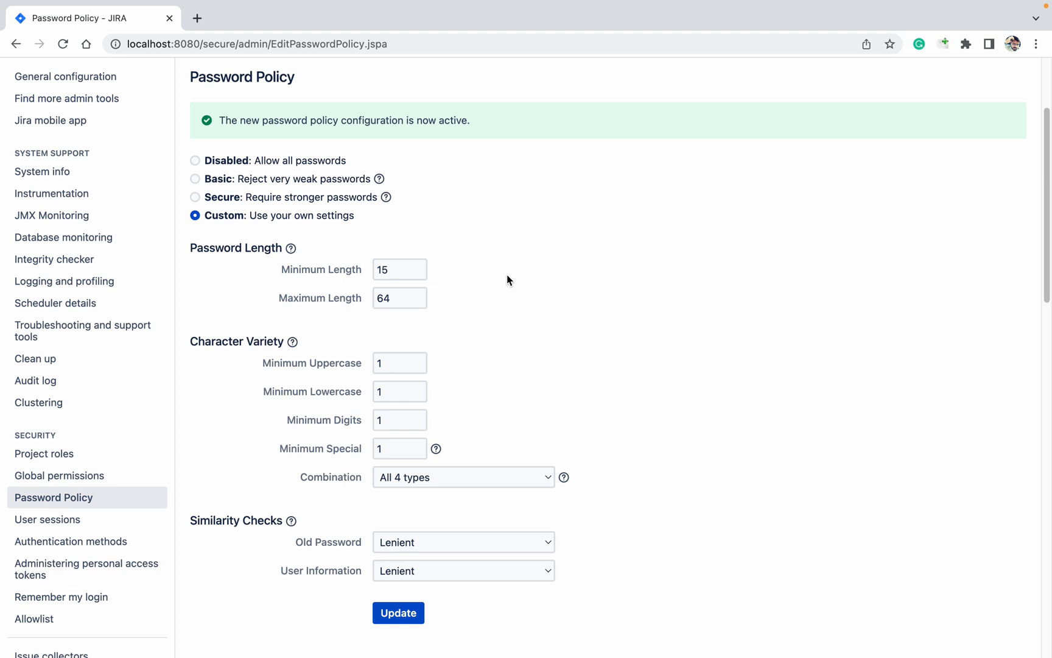
{"action": "mouse_move", "coordinate": [500, 275]}
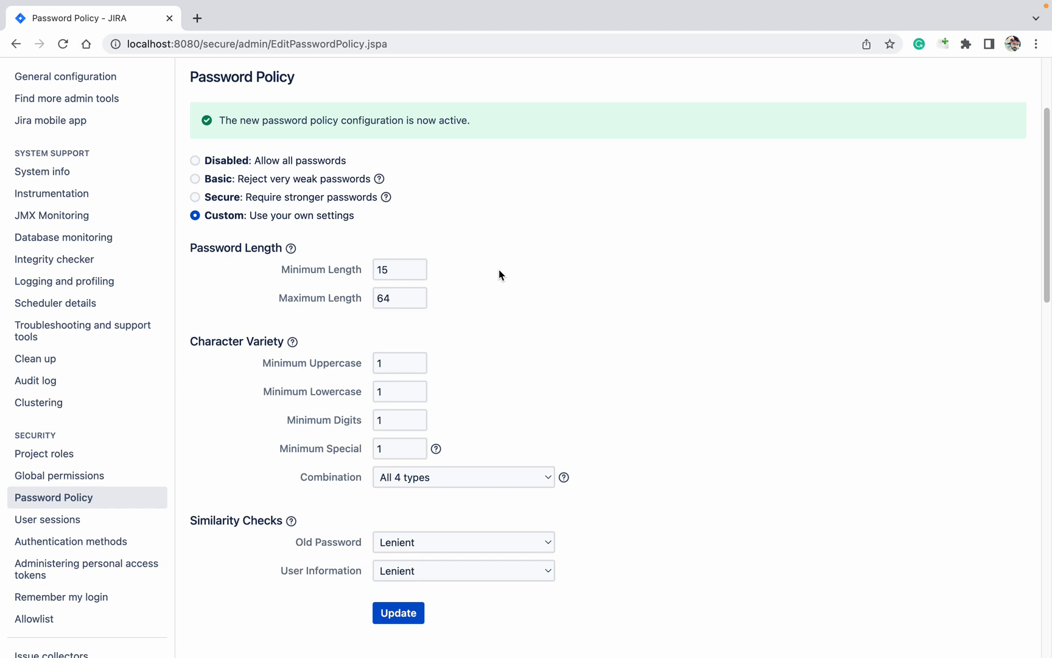
{"action": "mouse_move", "coordinate": [421, 293]}
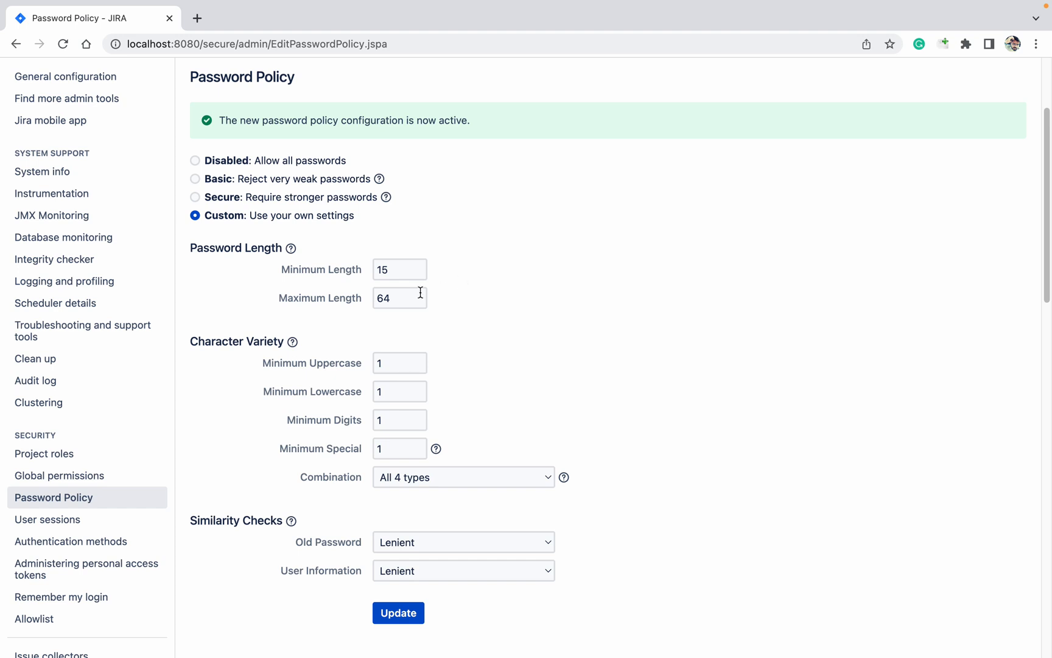
{"action": "mouse_move", "coordinate": [199, 483]}
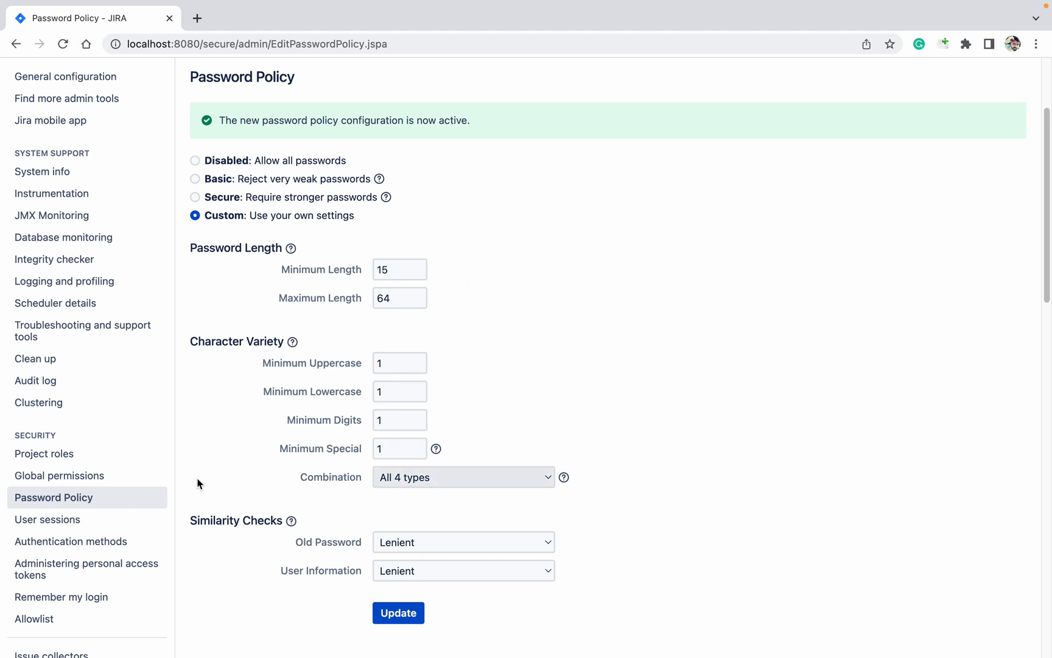
{"action": "mouse_move", "coordinate": [253, 190]}
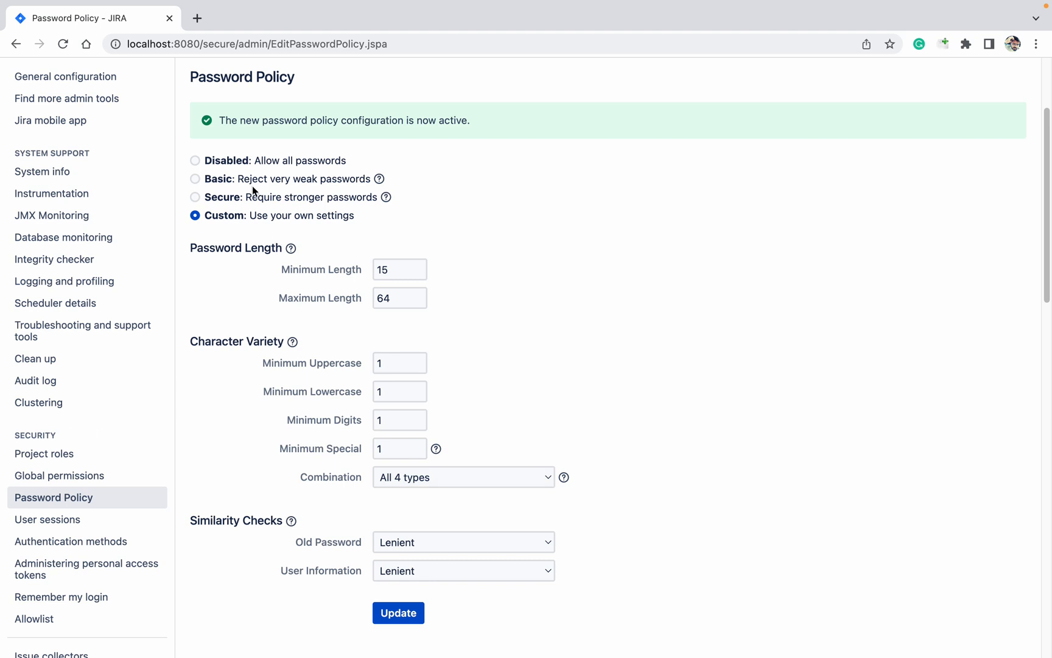
Switch the policy back to Disabled so all passwords are allowed
{"action": "left_click", "coordinate": [397, 613]}
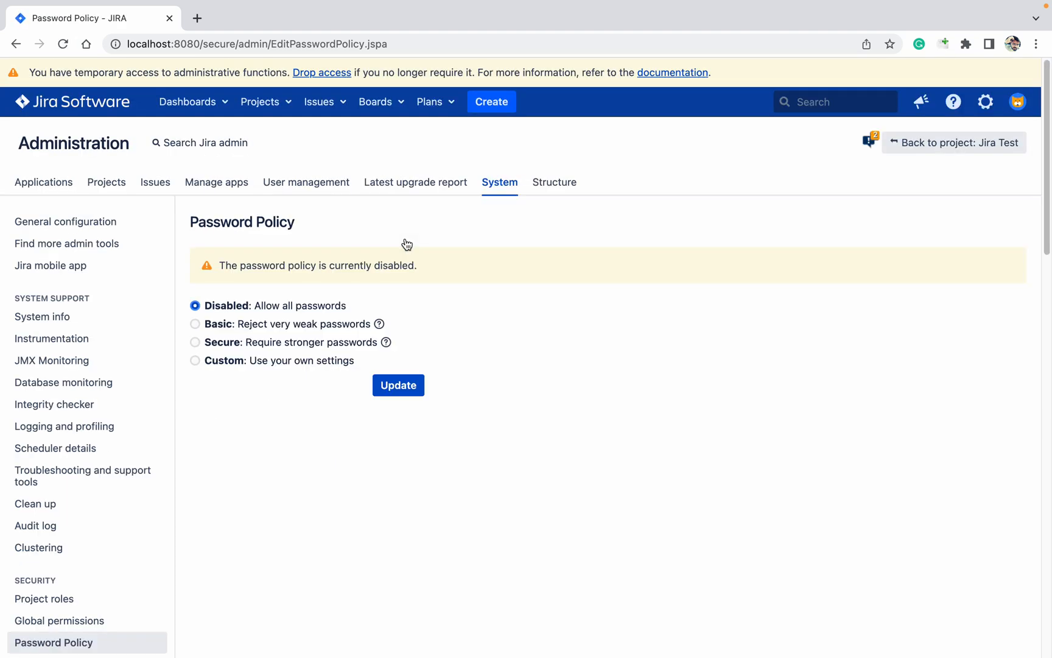
{"action": "mouse_move", "coordinate": [430, 260]}
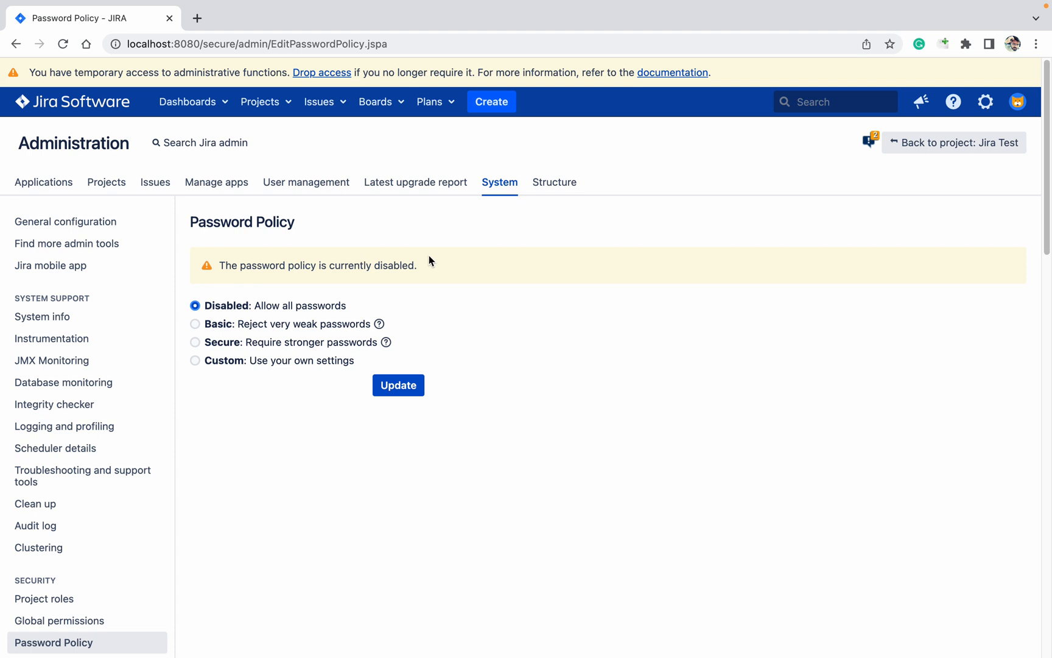
{"action": "mouse_move", "coordinate": [442, 272]}
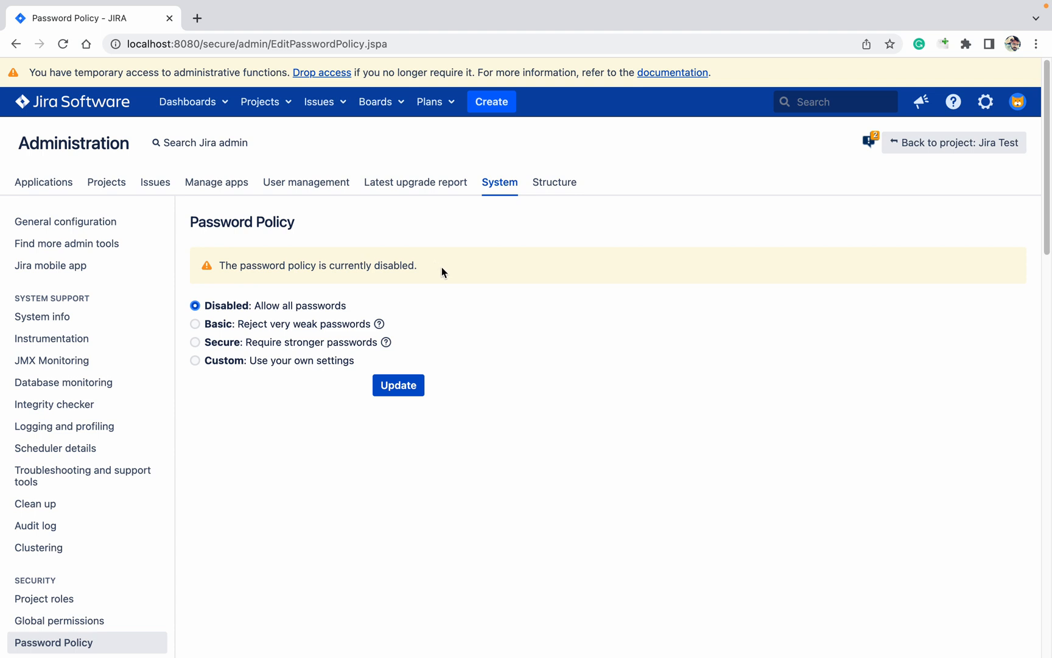
{"action": "mouse_move", "coordinate": [604, 5]}
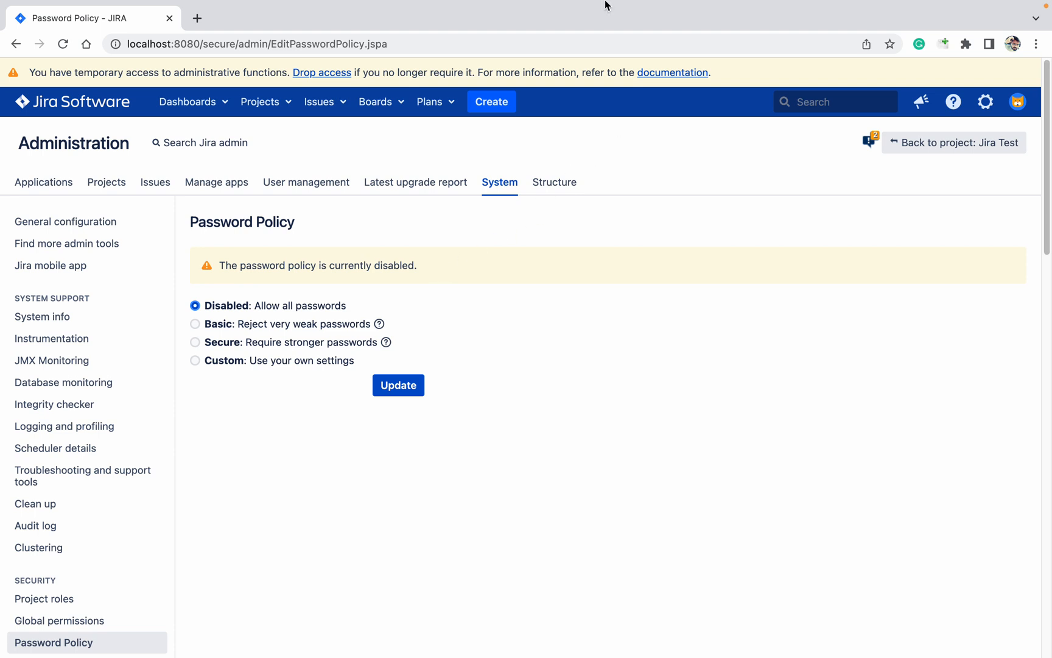